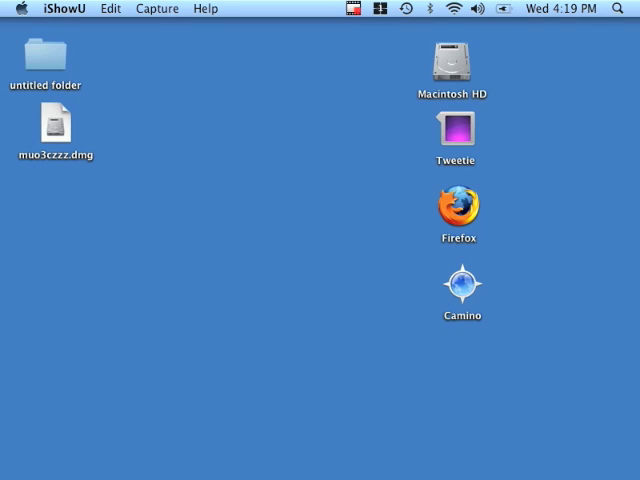
mouse_move(628, 176)
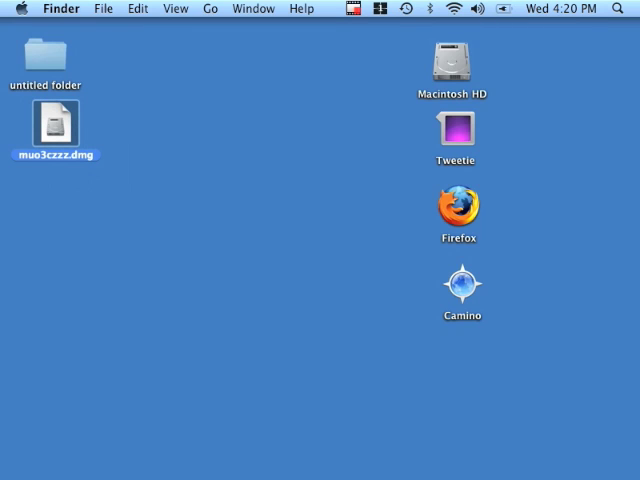
- Mount the driver disk image and launch the OpenLink-GenericClient.mpkg installer package
double_click(56, 124)
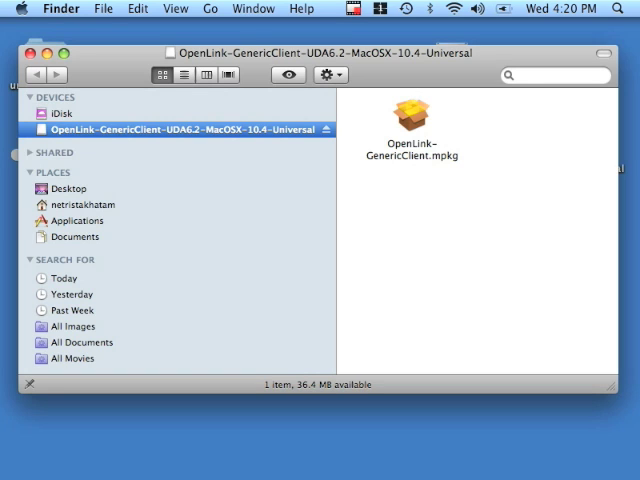
double_click(410, 110)
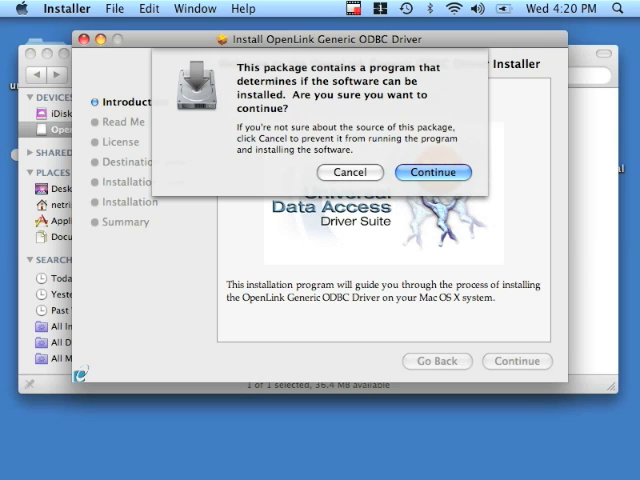
- Allow the pre-install check and move past the Introduction and Read Me pages
left_click(432, 172)
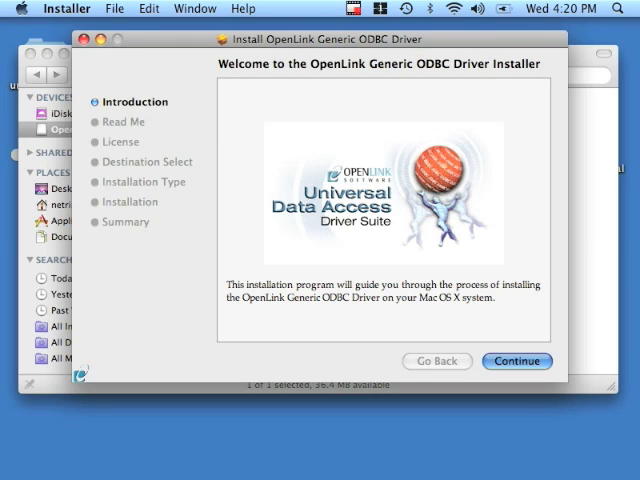
left_click(518, 360)
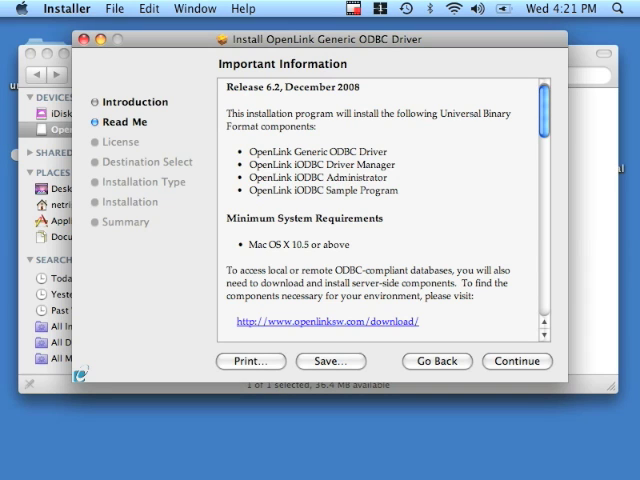
scroll("down", 3)
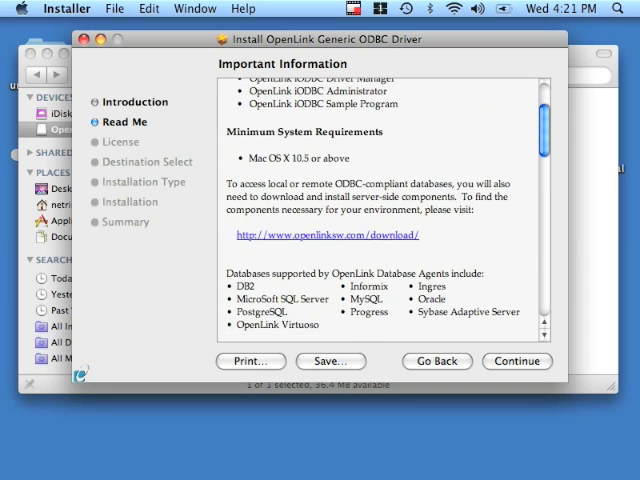
scroll("down", 3)
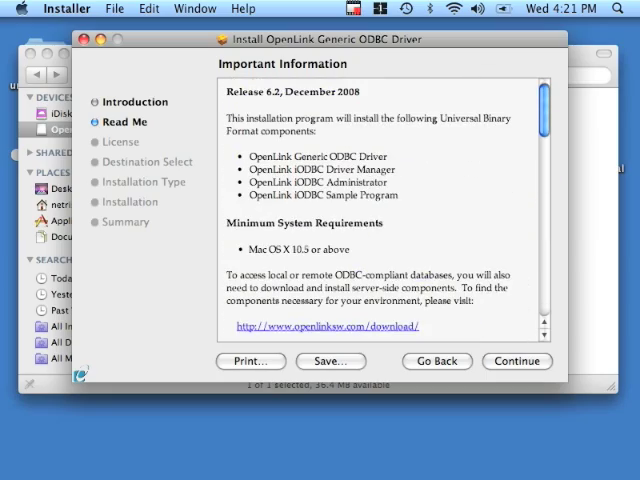
left_click(516, 360)
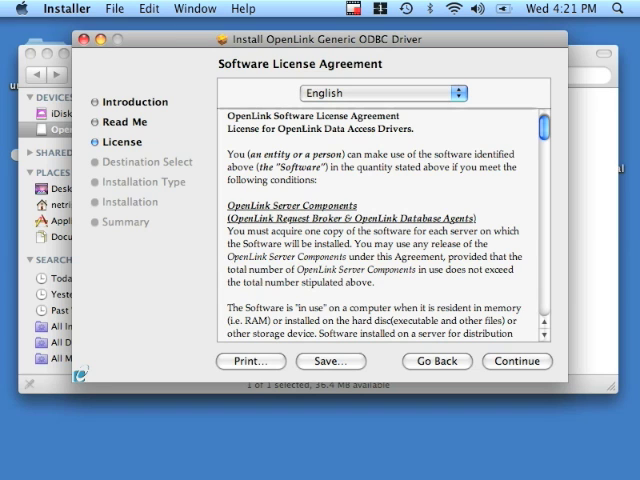
- Review the software license text and continue to the agreement prompt
scroll("down", 3)
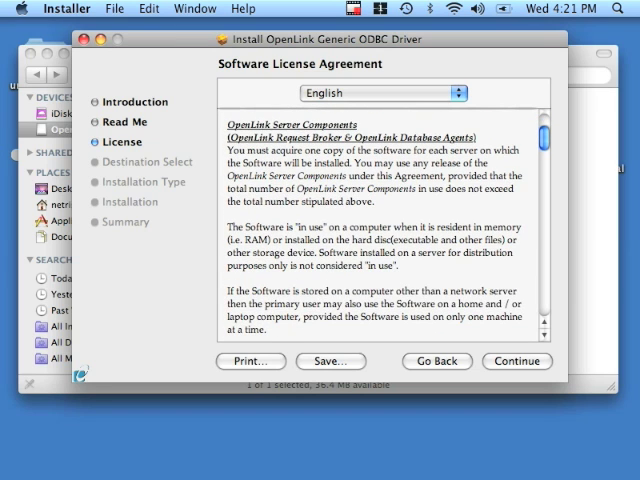
scroll("down", 3)
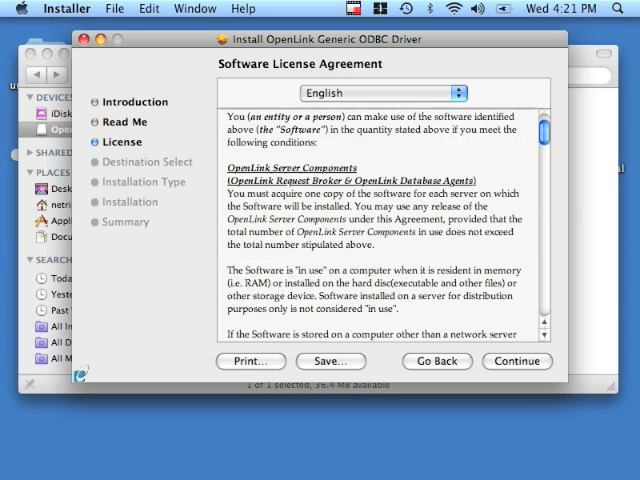
left_click(516, 360)
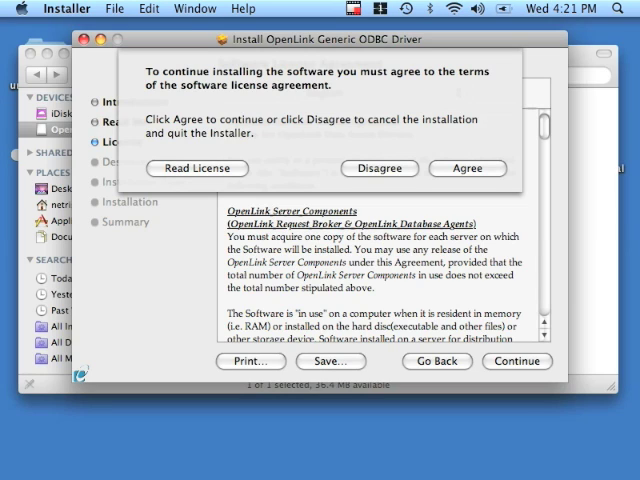
- Agree to the license and confirm Macintosh HD as the install destination
left_click(468, 168)
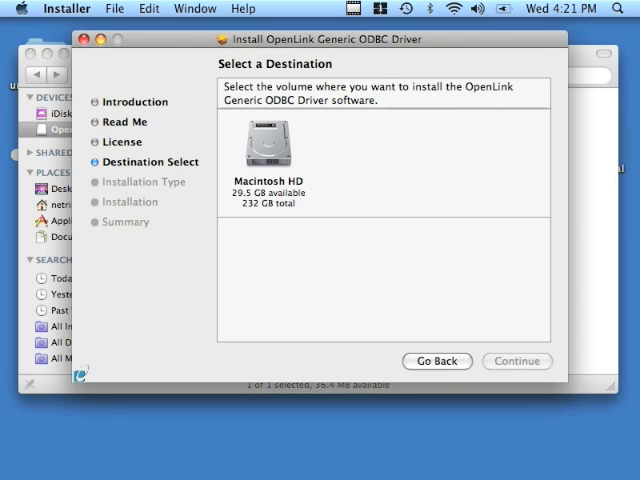
left_click(268, 144)
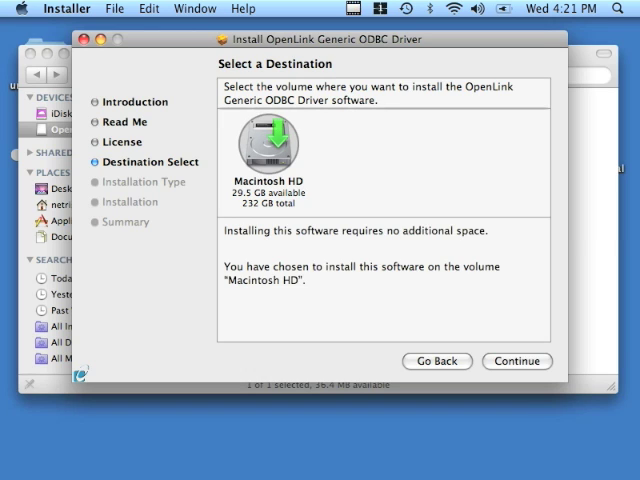
left_click(516, 360)
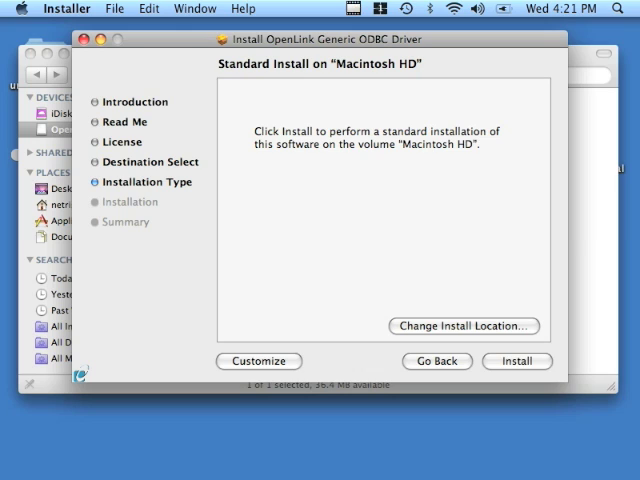
- Start the standard installation and authorize it with the administrator password
left_click(526, 360)
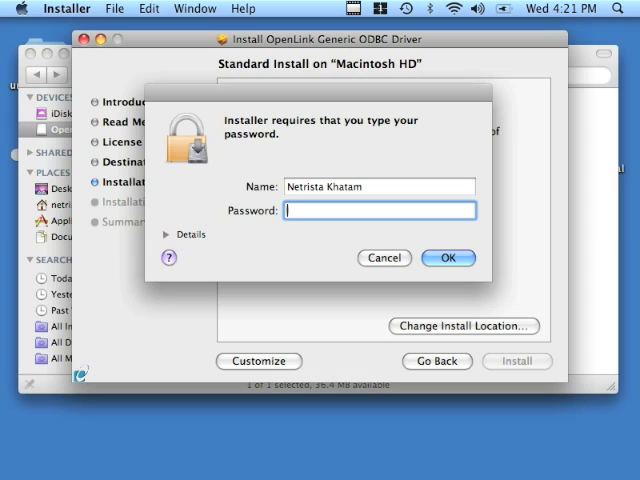
type("•••")
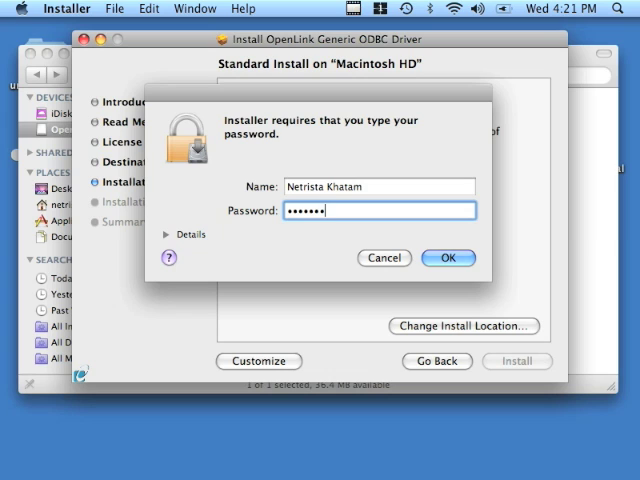
type("•")
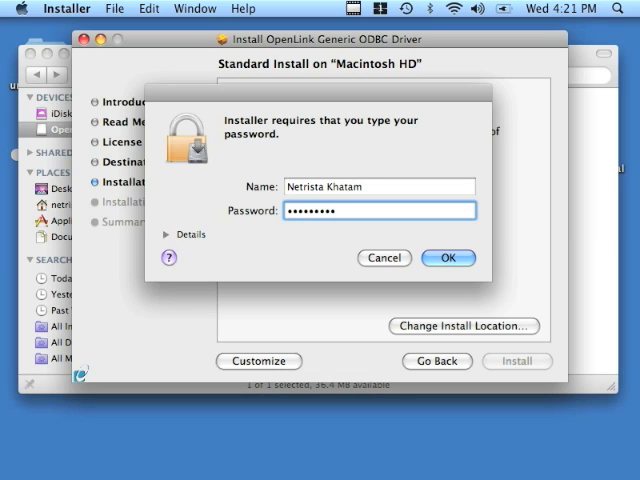
left_click(450, 258)
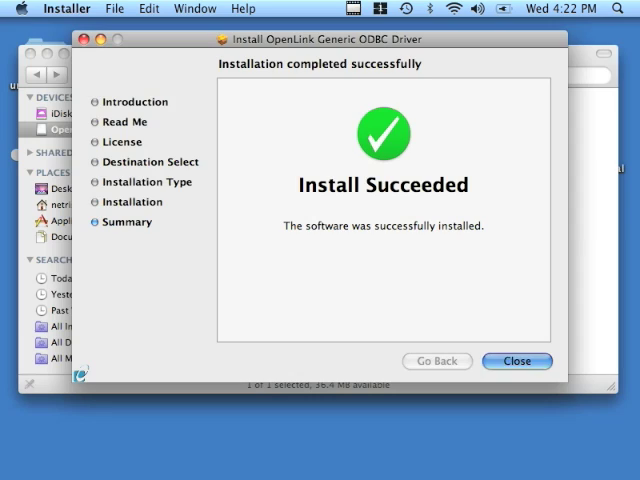
- Close the finished installer and return to the Finder desktop
left_click(528, 360)
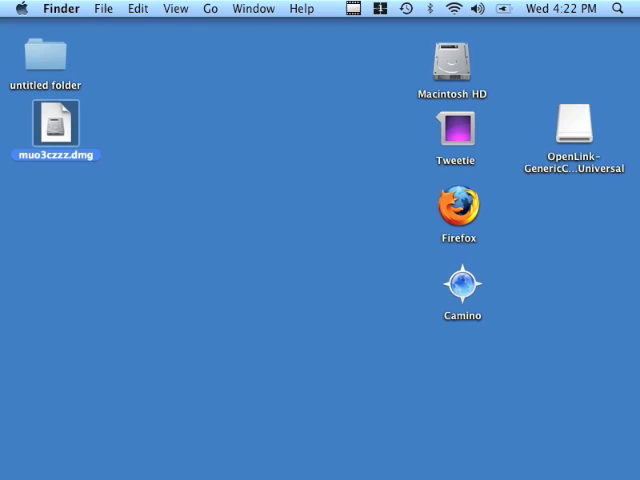
left_click(300, 400)
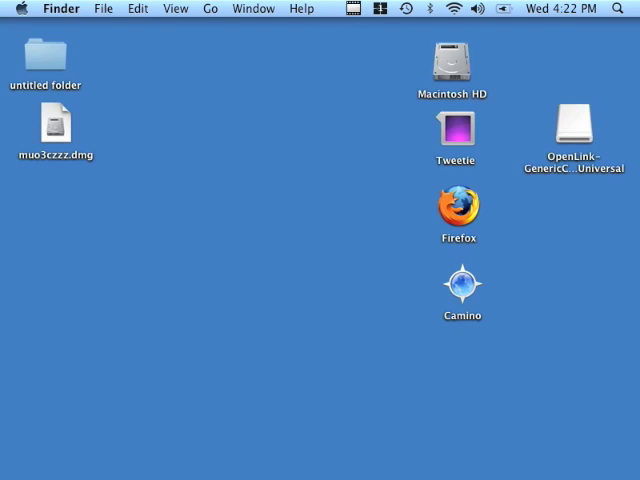